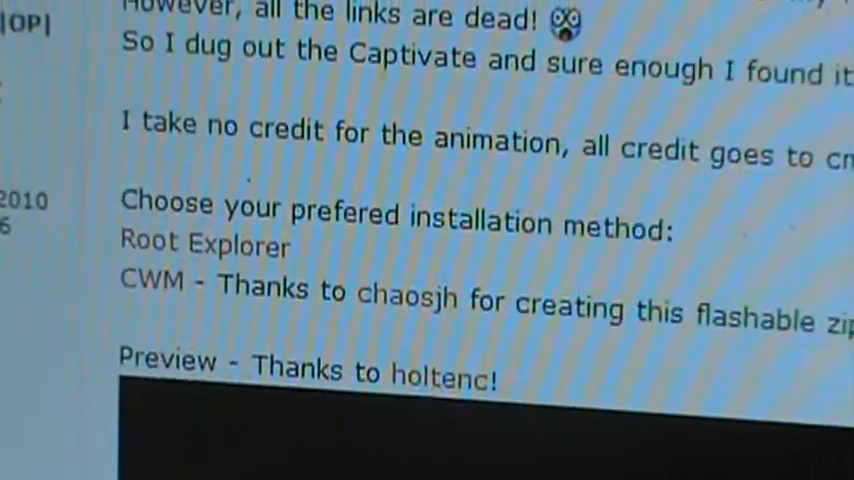
- Drag apple_nom.zip onto Removable Disk (F:) to copy it to the phone's SD card
scroll(down, 3)
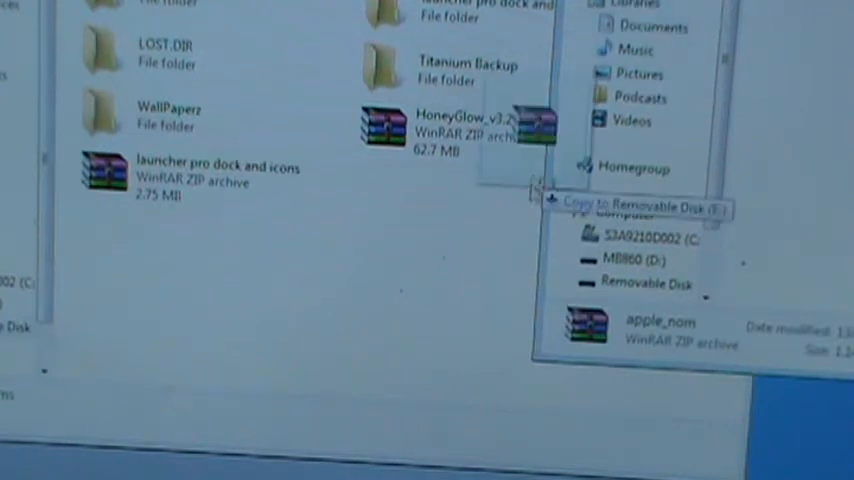
drag(530, 125, 365, 260)
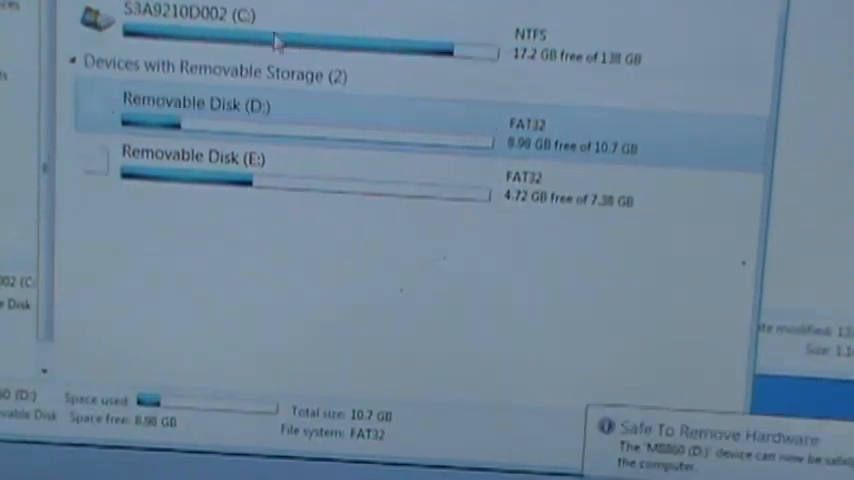
- Bring up the context menu for the phone's removable disk to eject it
right_click(220, 128)
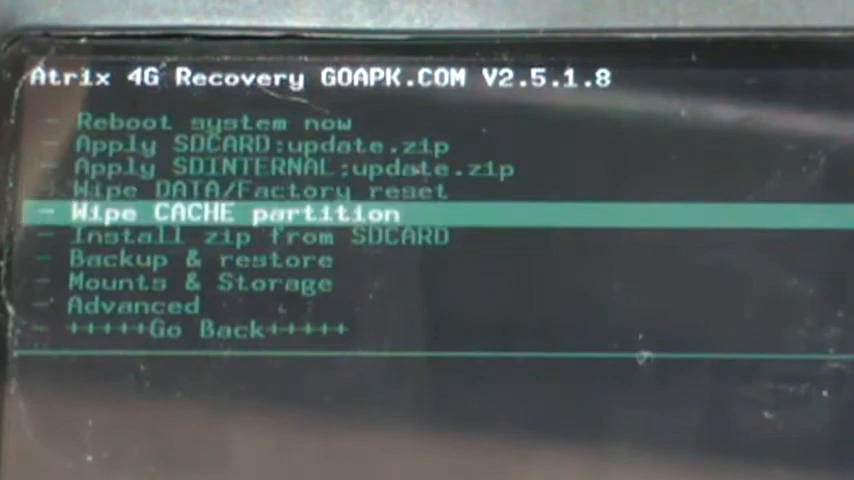
- Highlight 'Install zip from SDCARD' in the recovery menu
key(down)
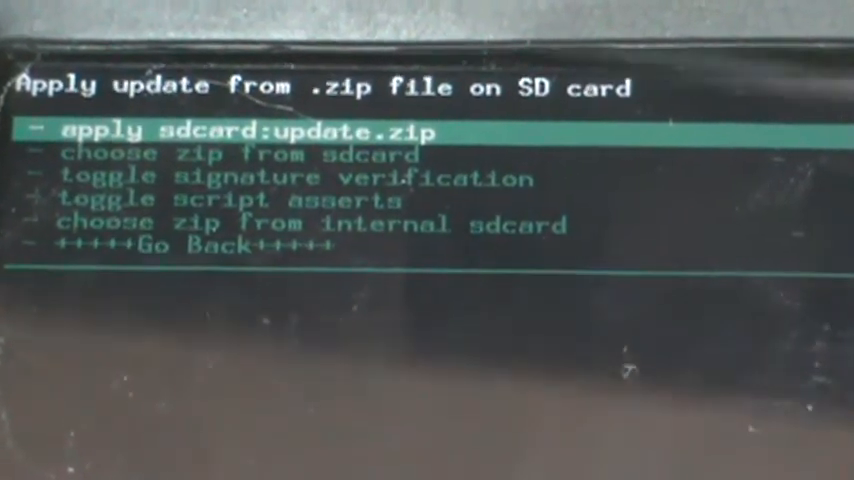
- Select 'choose zip from sdcard' and highlight apple_nom.zip in the file list
key(Down)
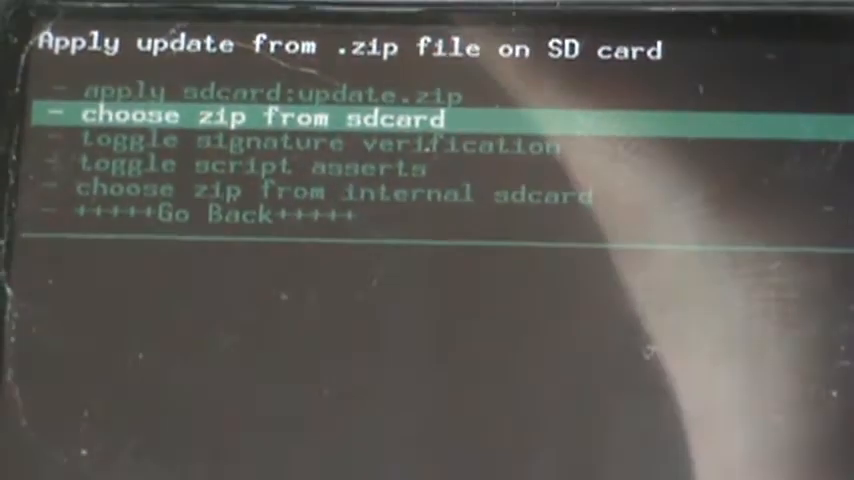
click(250, 118)
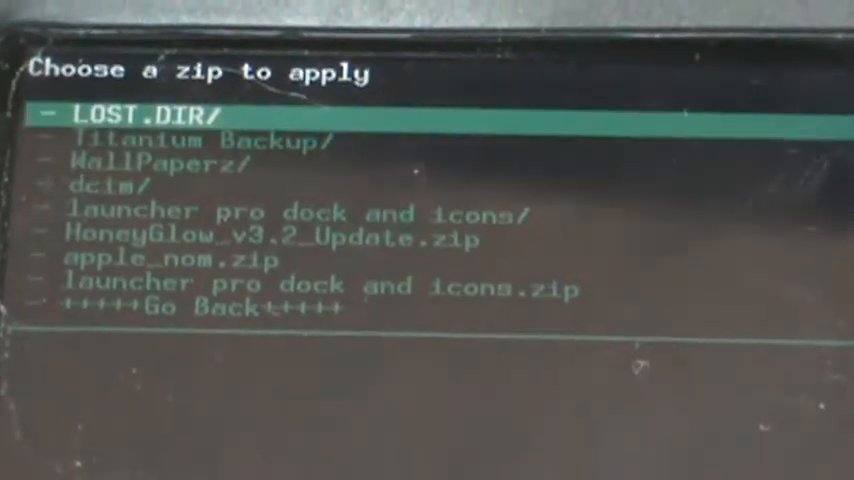
key(Down)
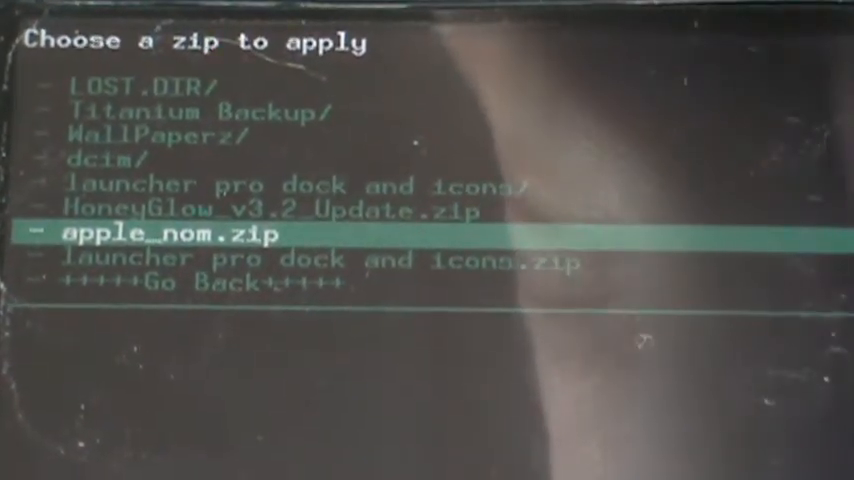
- Select apple_nom.zip and confirm 'Yes - Install apple_nom.zip'
click(160, 233)
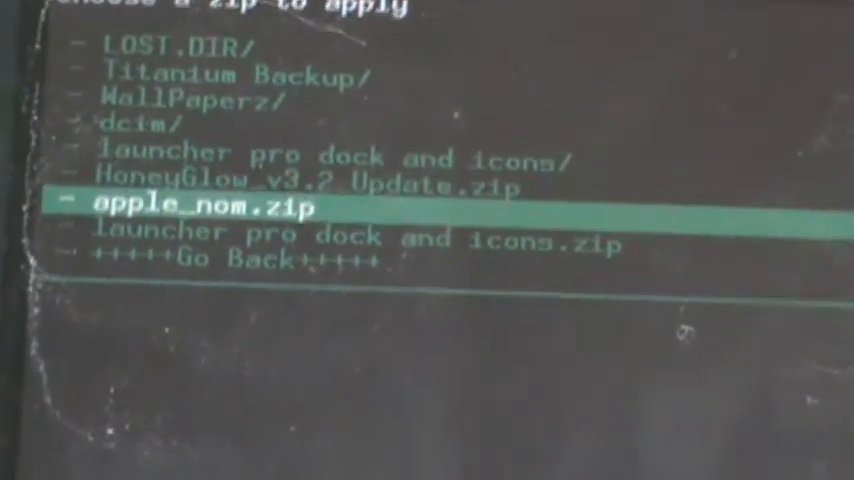
click(200, 205)
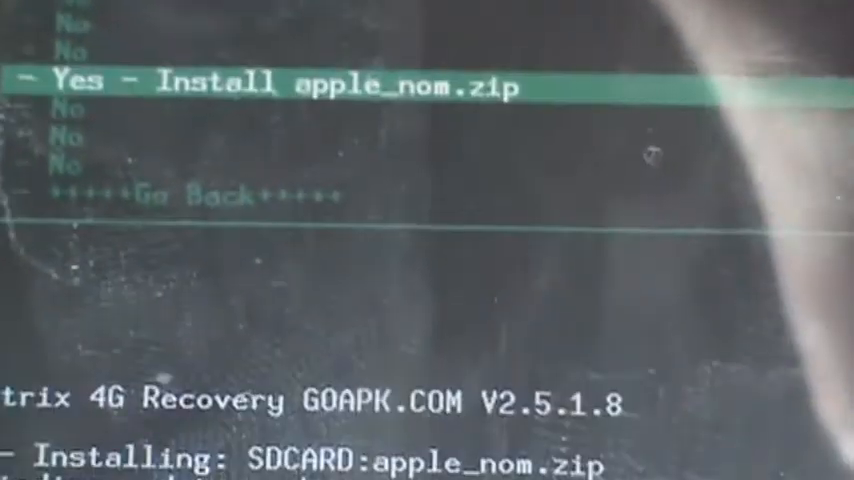
click(280, 85)
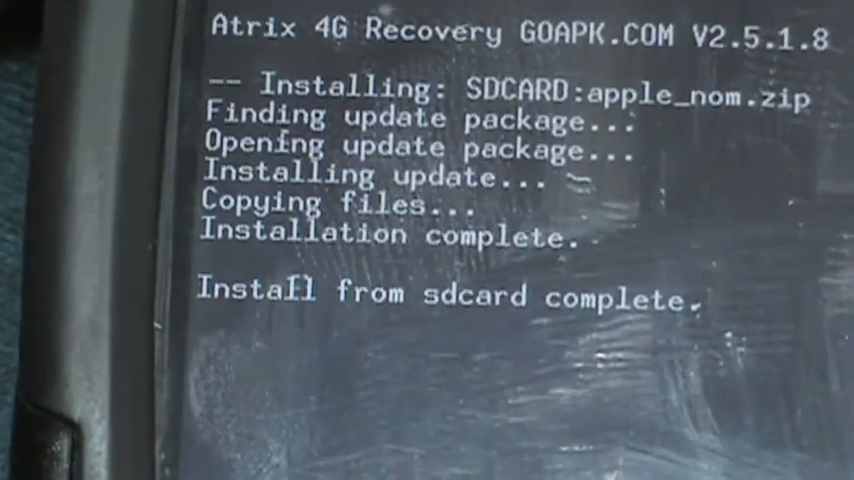